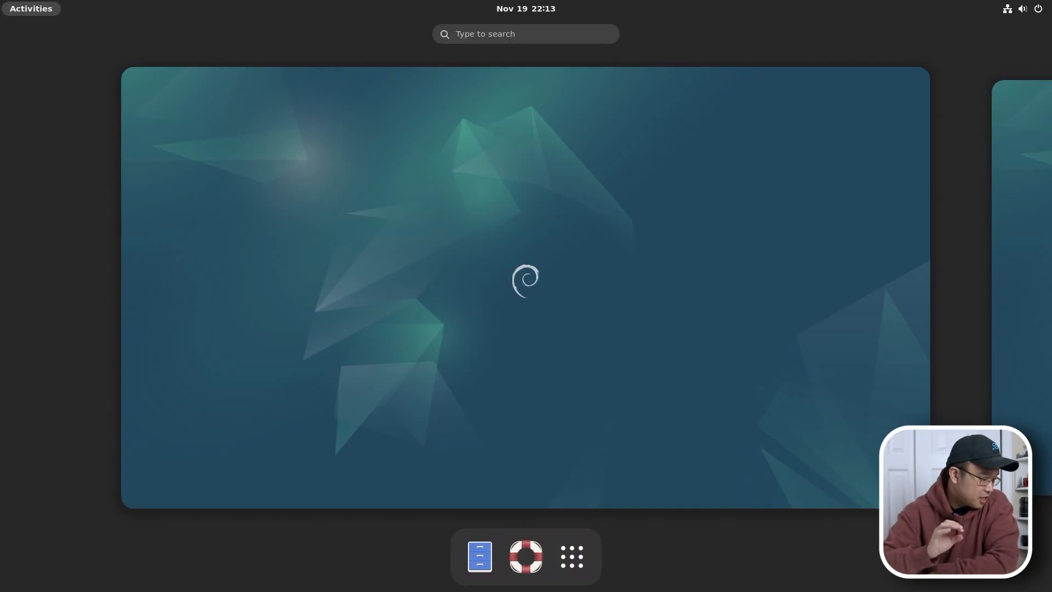
mouse_move(679, 331)
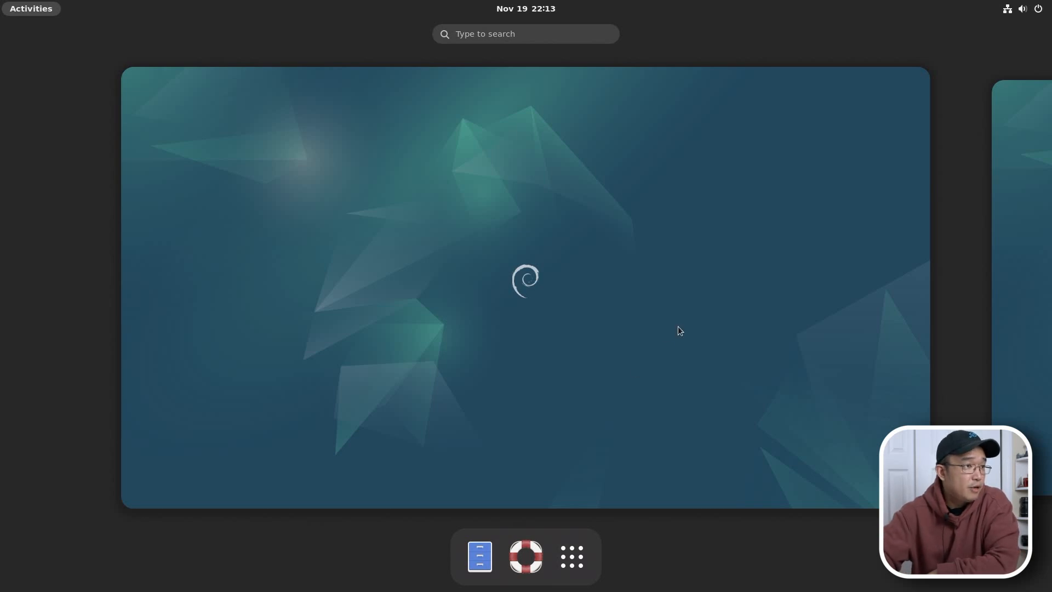
mouse_move(570, 556)
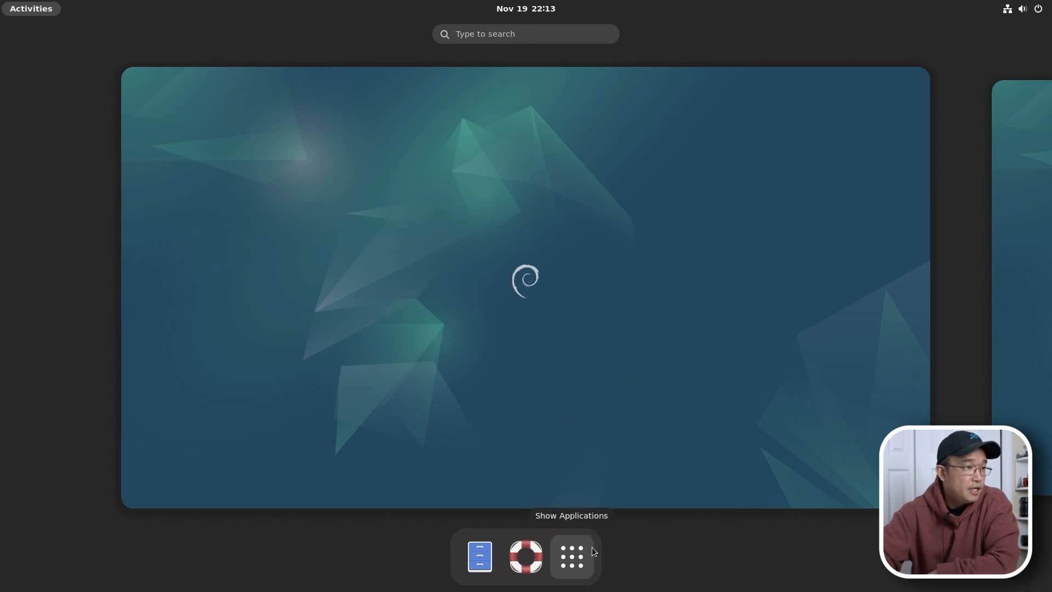
Step: Open the GNOME application grid from the dash
click(570, 556)
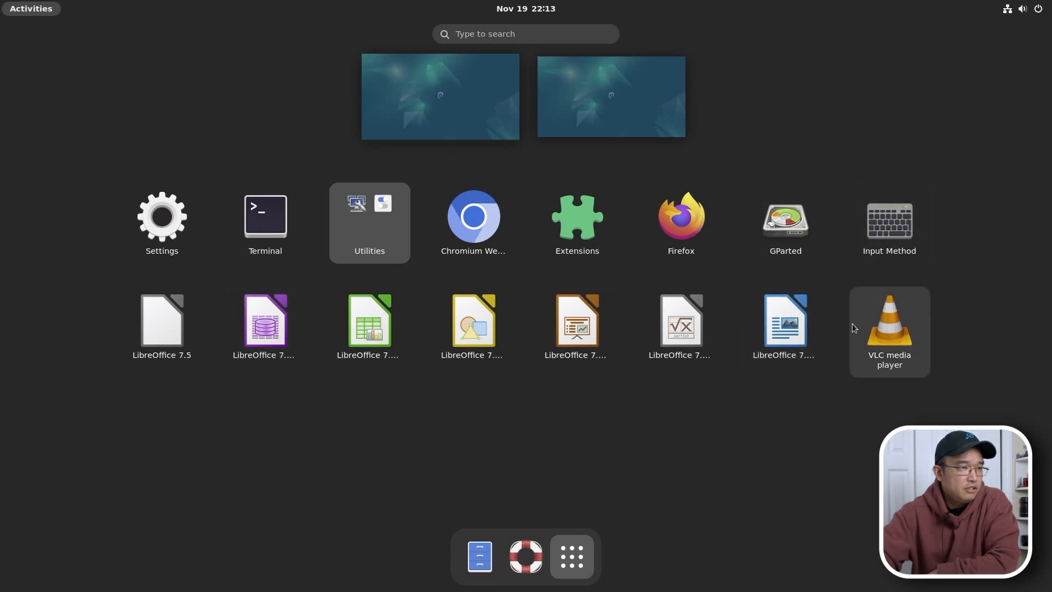
mouse_move(565, 489)
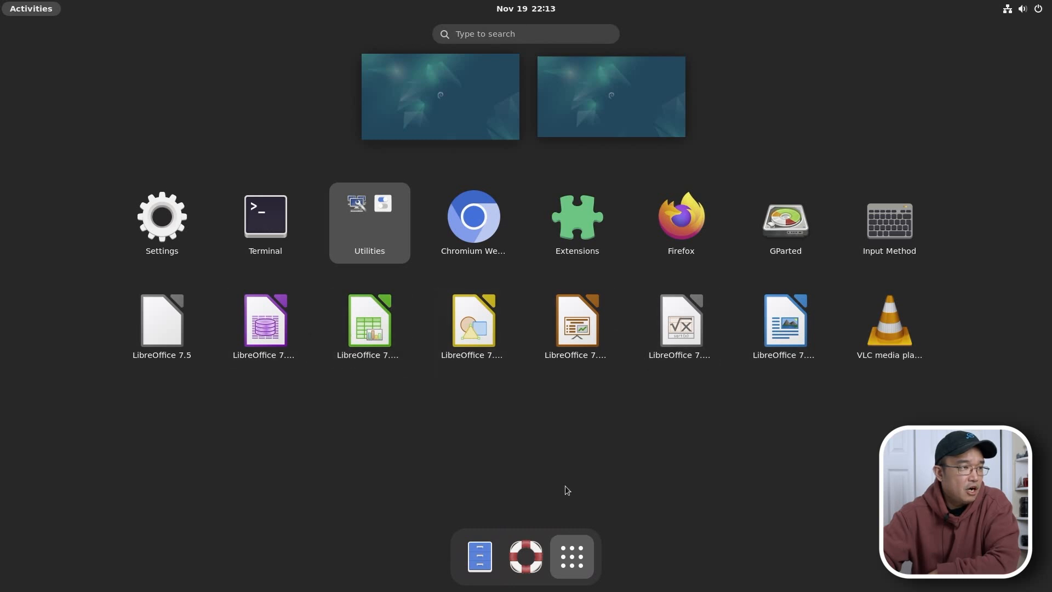
mouse_move(571, 557)
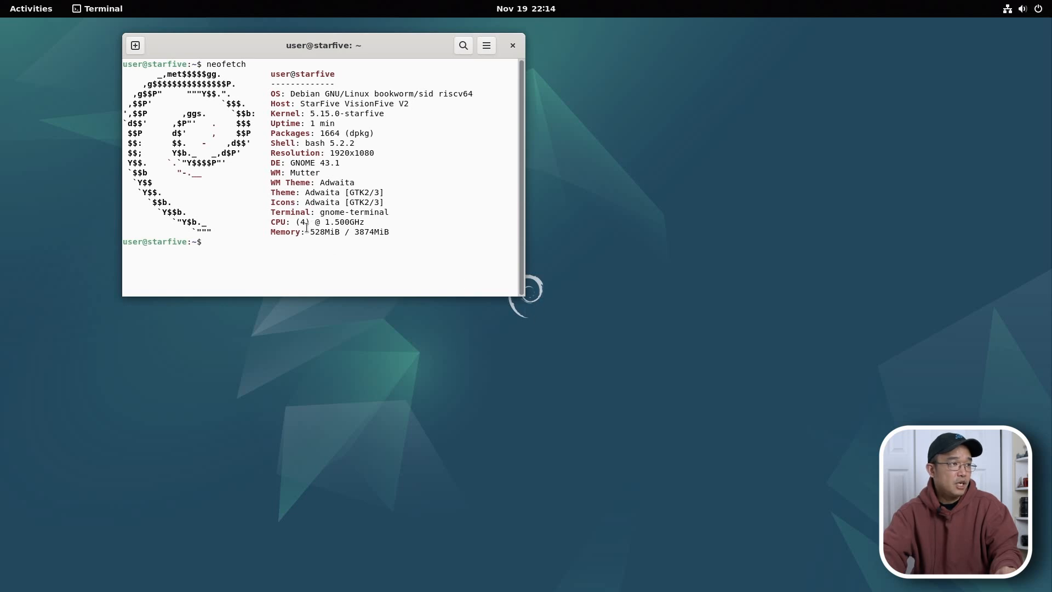
mouse_move(522, 299)
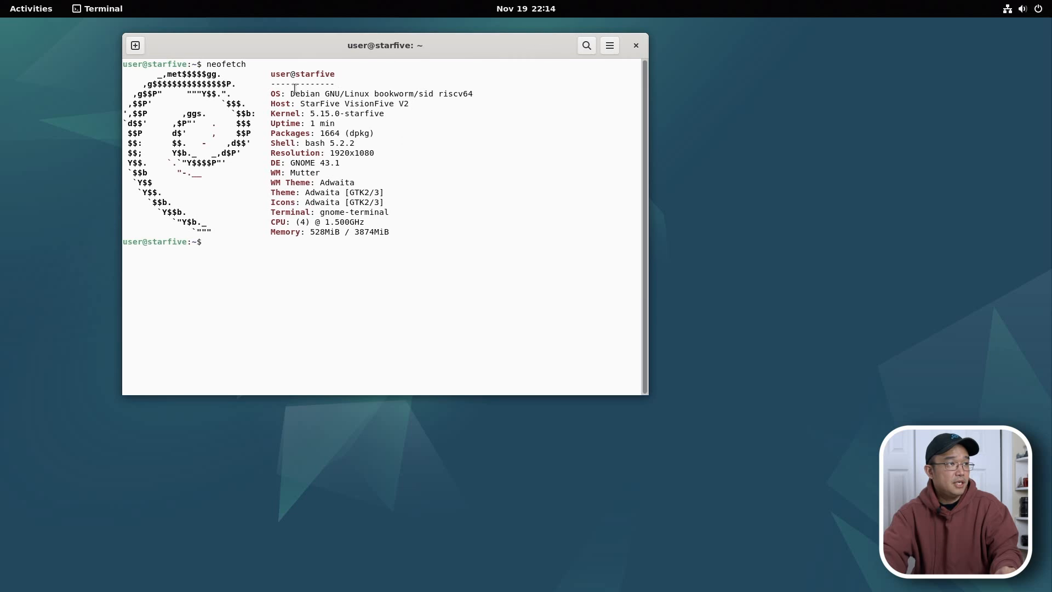
mouse_move(422, 109)
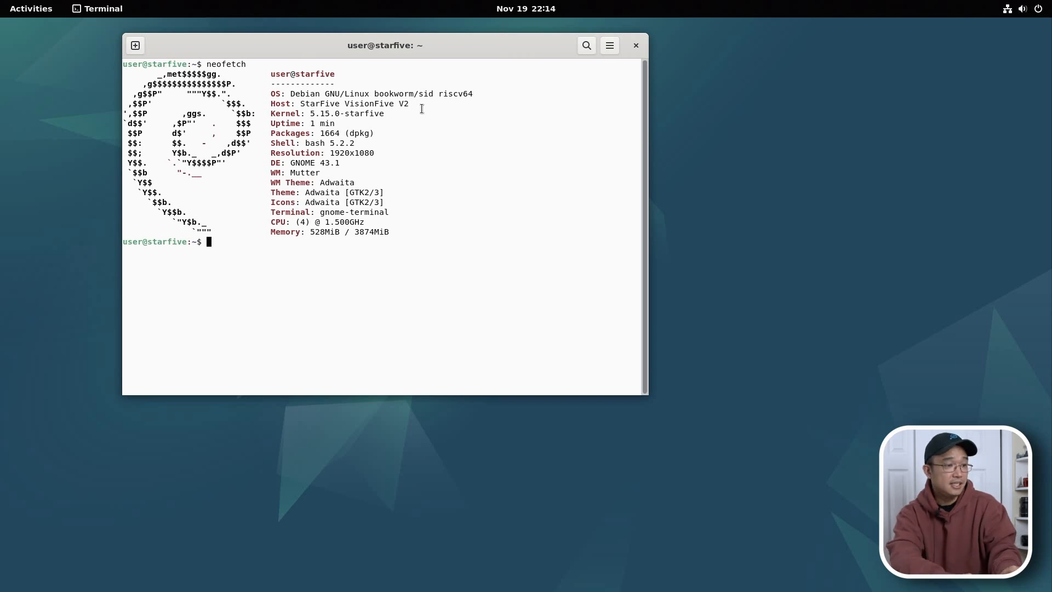
Step: Run glxgears beside the terminal, observe about 27–29 FPS, then stop it
text(glgear)
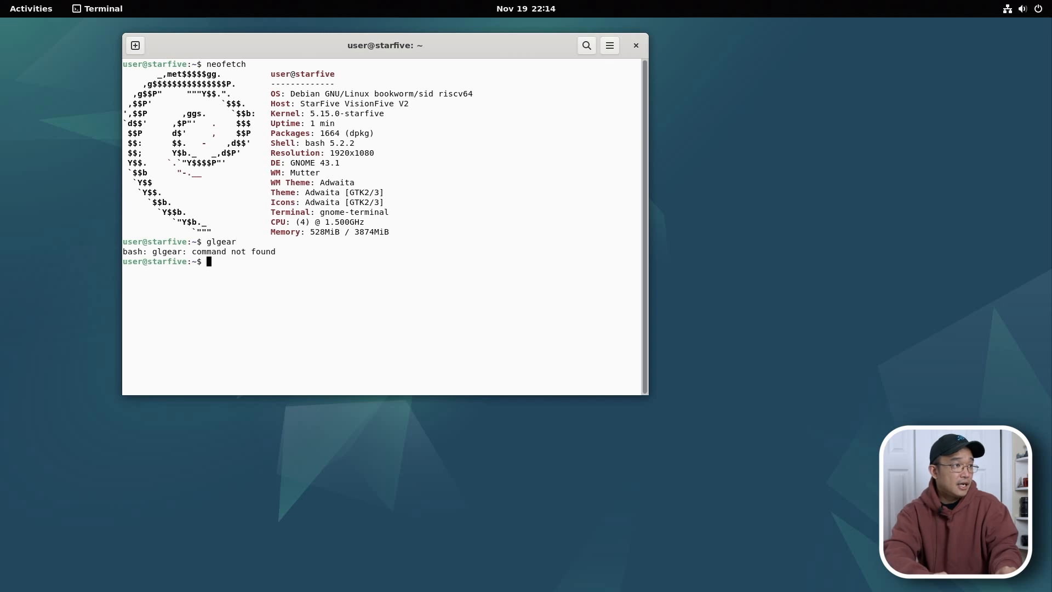
text(glxgears)
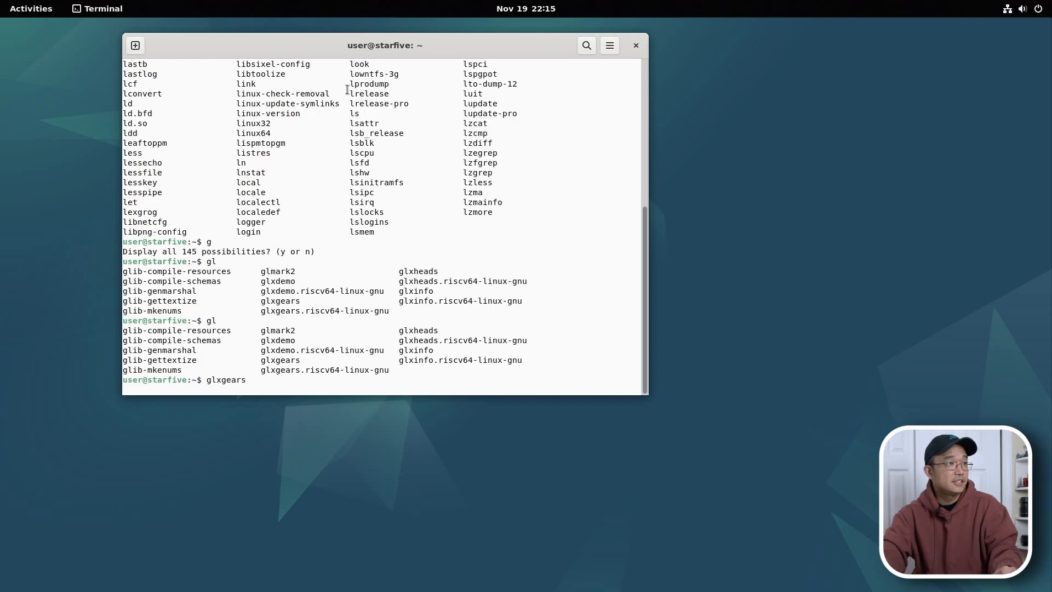
key(Return)
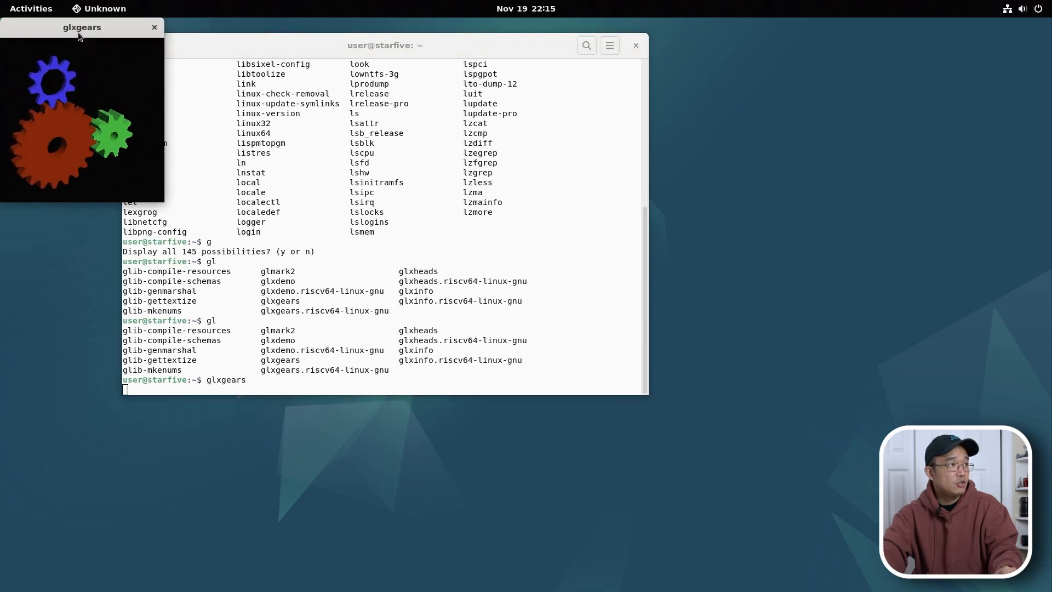
drag(81, 27, 362, 270)
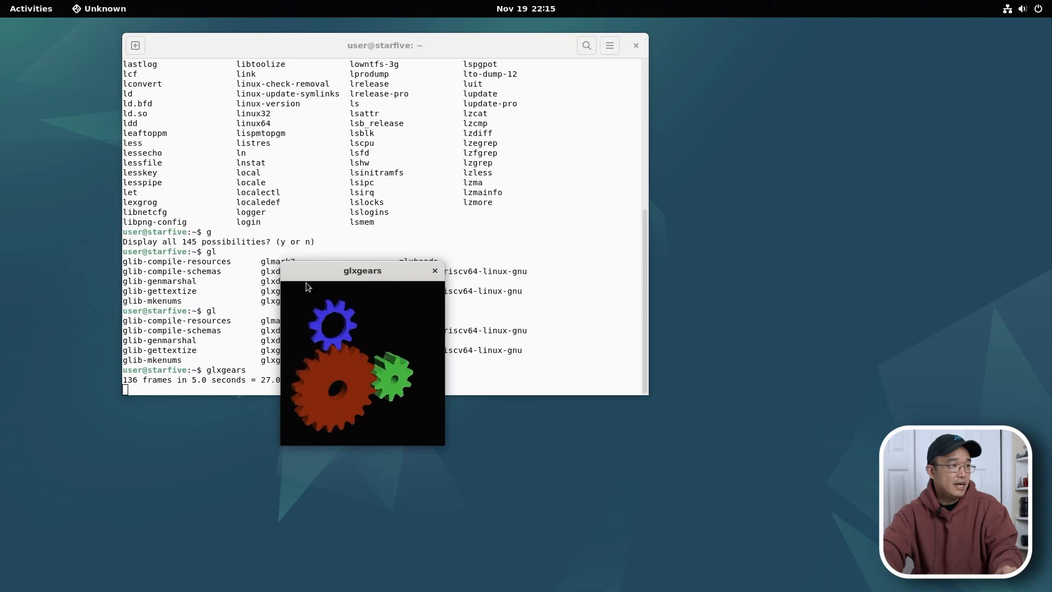
drag(362, 270, 762, 187)
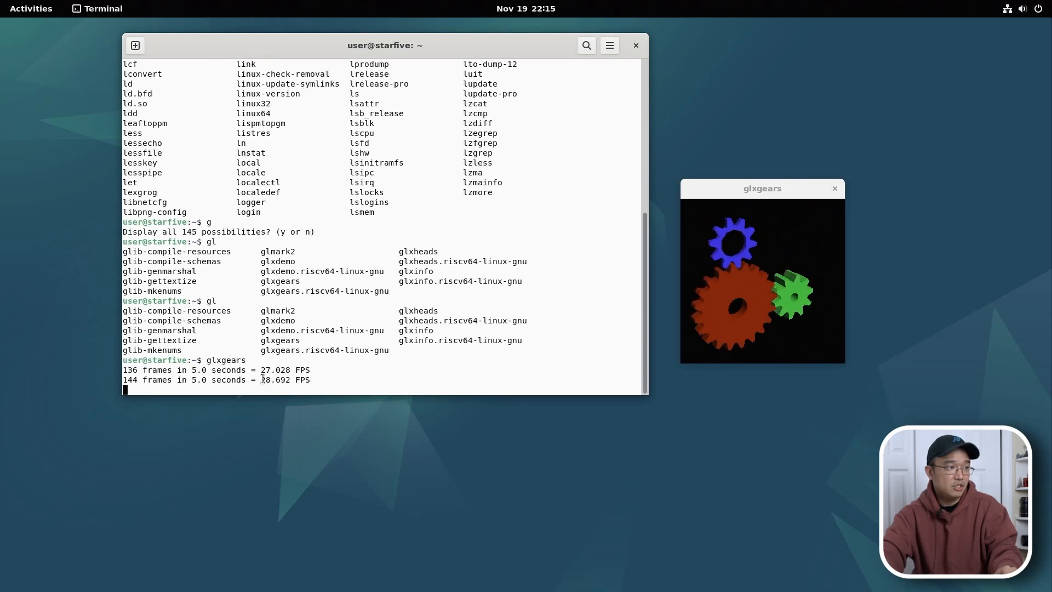
key(ctrl+c)
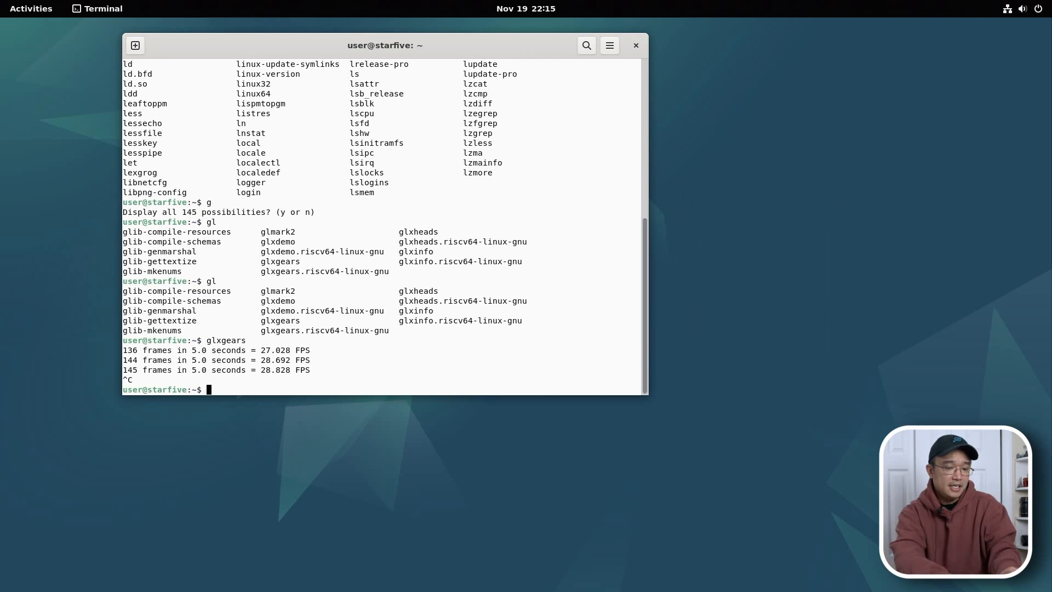
Step: Start the glmark2 benchmark, which finishes with a score of 3
text(g)
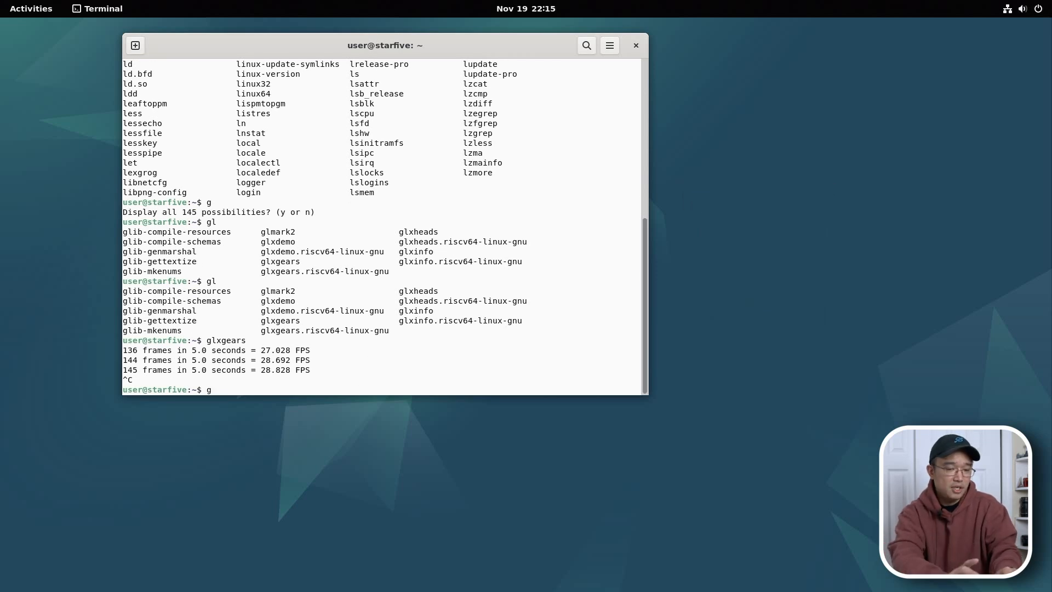
text(lmark2)
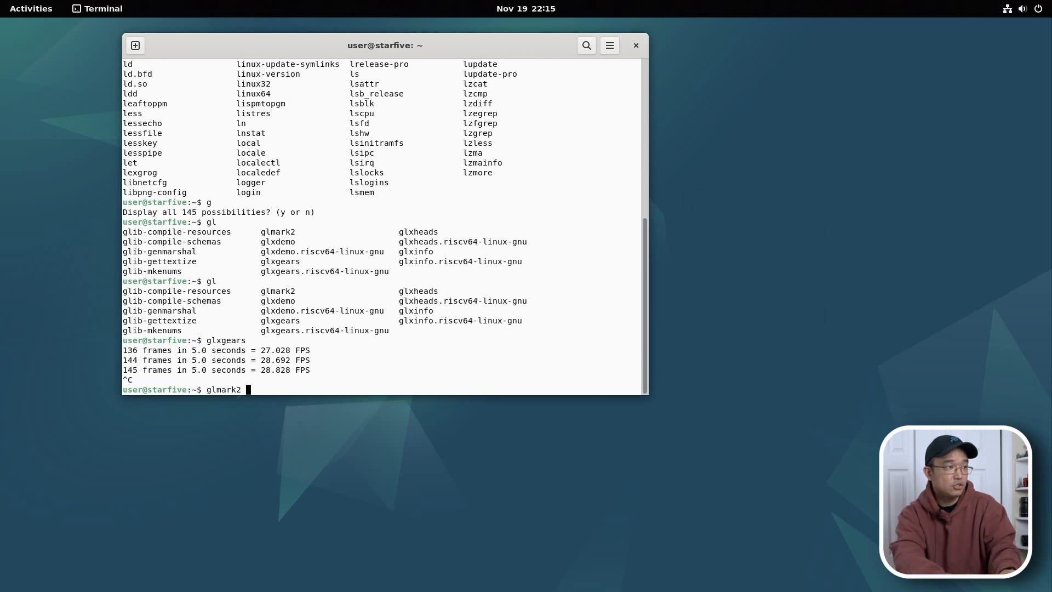
key(Return)
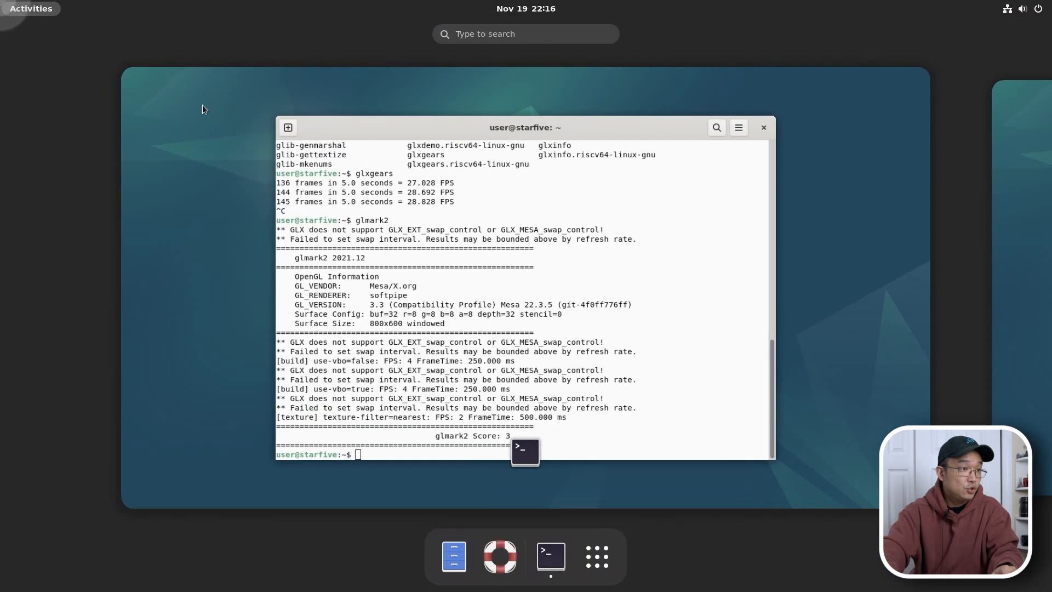
Step: Return to the terminal window and double-click in its output area
click(594, 556)
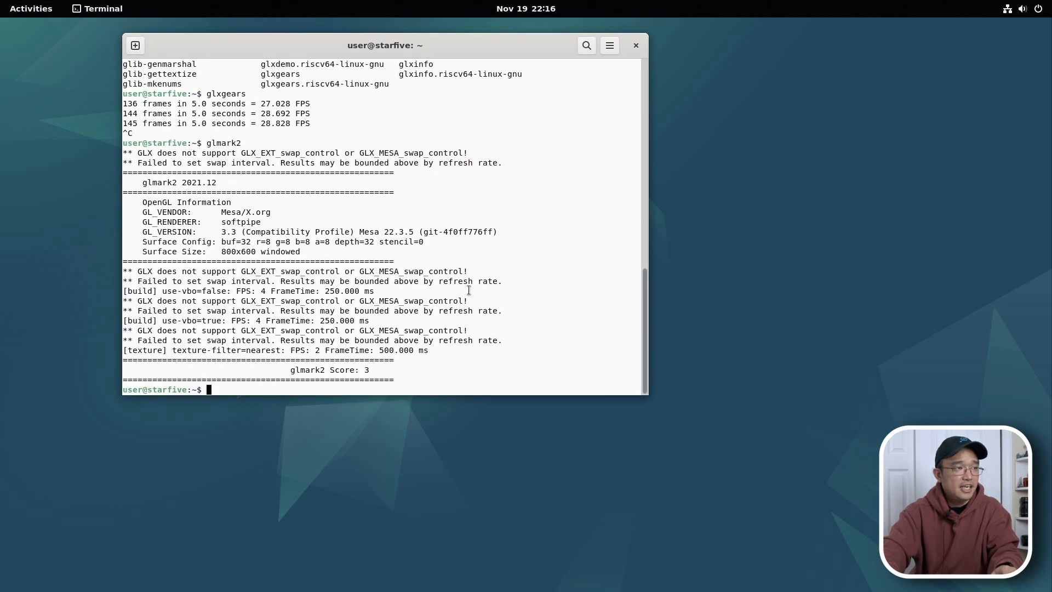
mouse_move(513, 258)
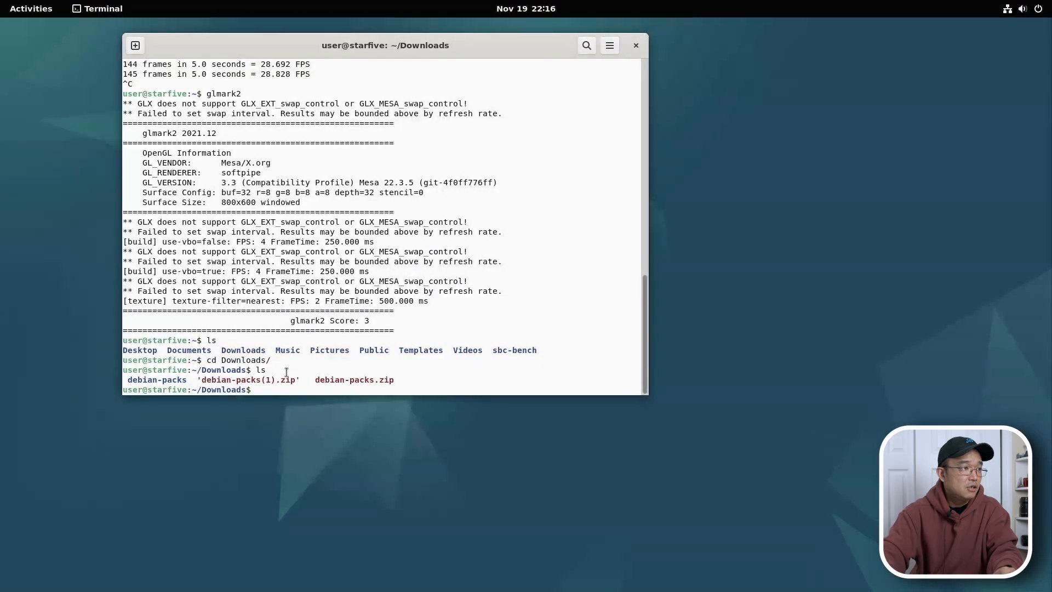
double_click(156, 379)
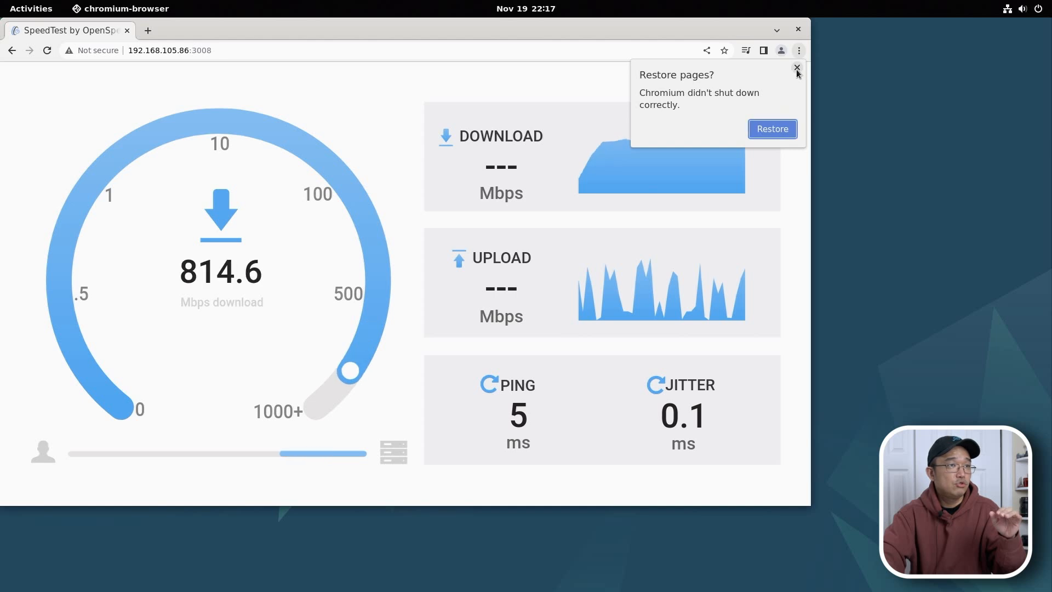
Step: Dismiss Chromium's restore-pages prompt and let OpenSpeedTest finish (704.8 Mbps down, 407.8 up)
click(797, 69)
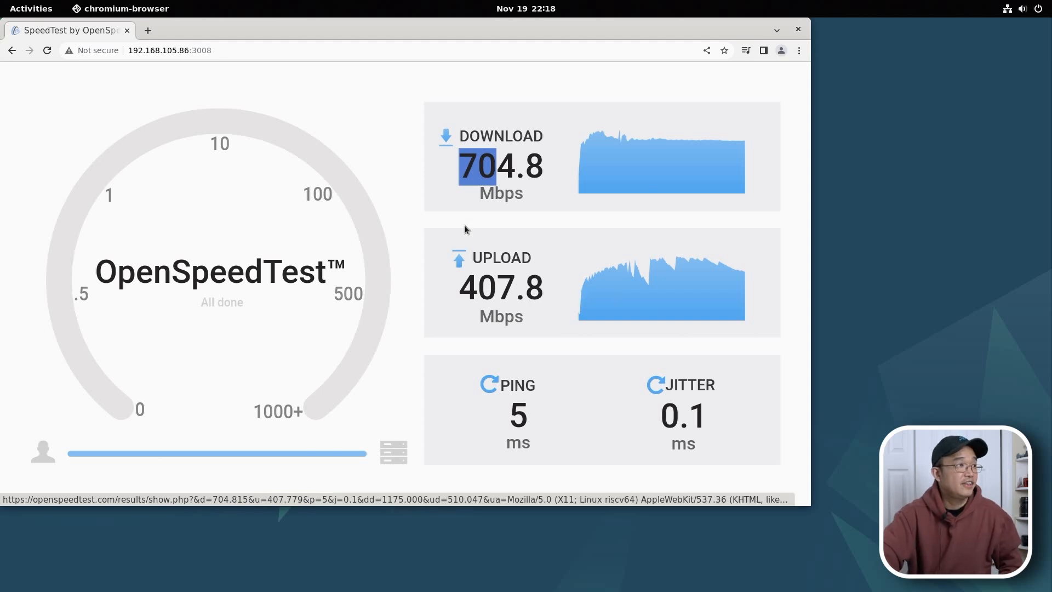
click(170, 50)
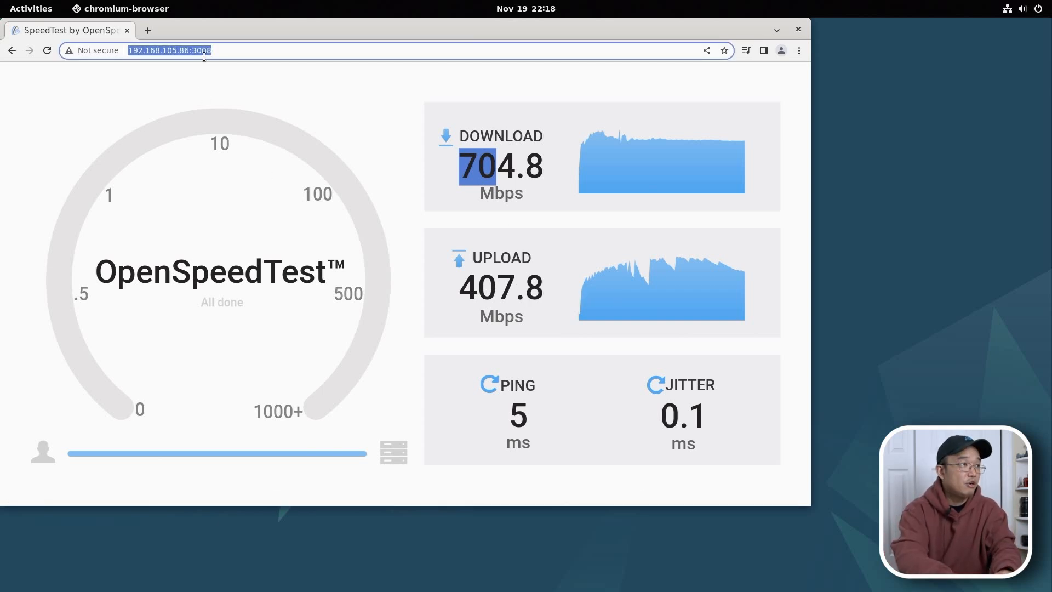
Step: Go to youtube.com and search for 'novaspirit tech' via the suggestion list
text(youtube.com)
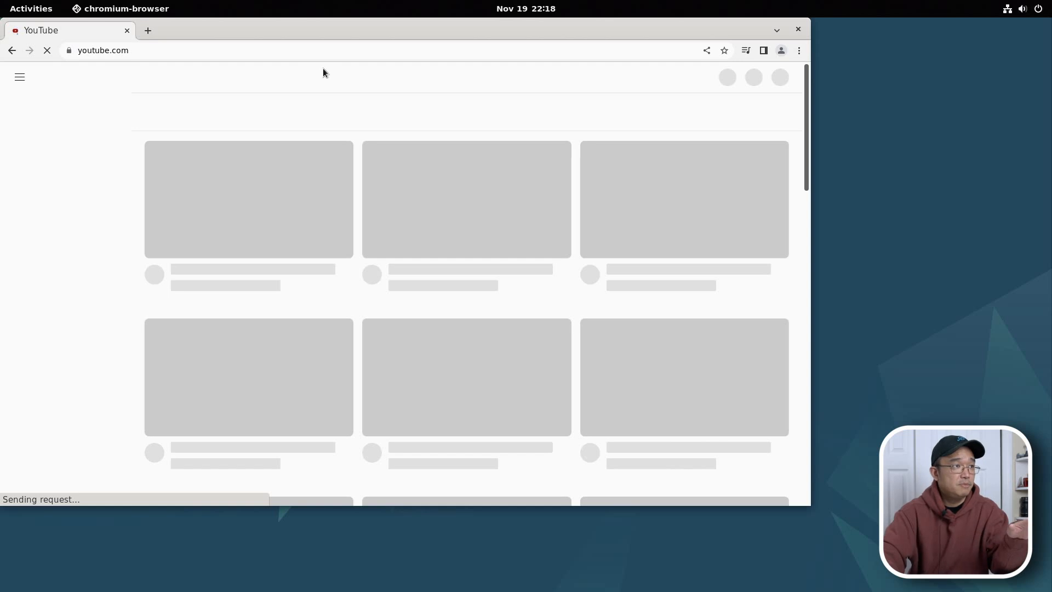
mouse_move(518, 239)
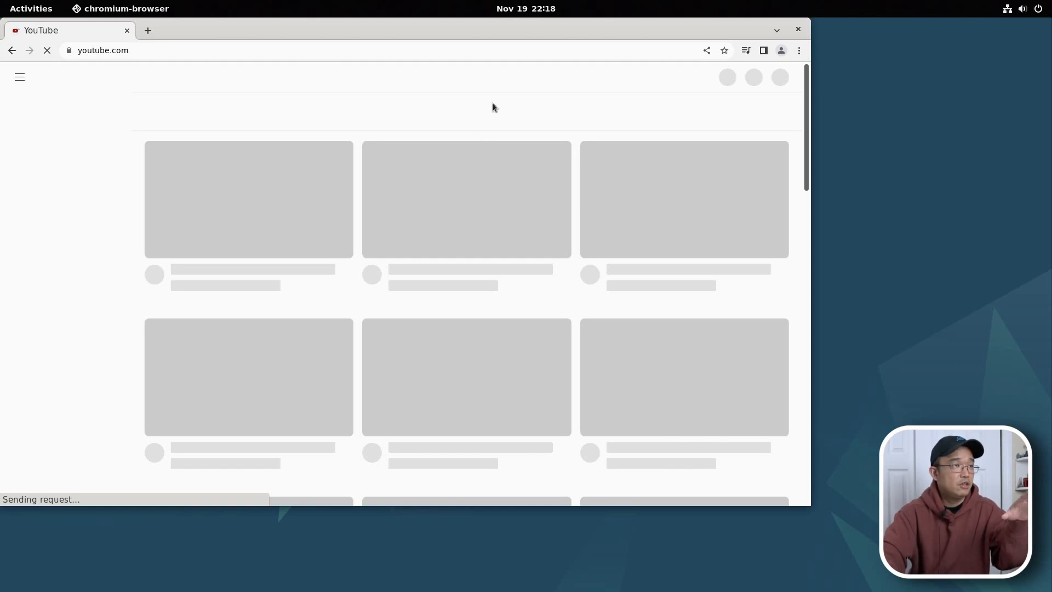
mouse_move(511, 35)
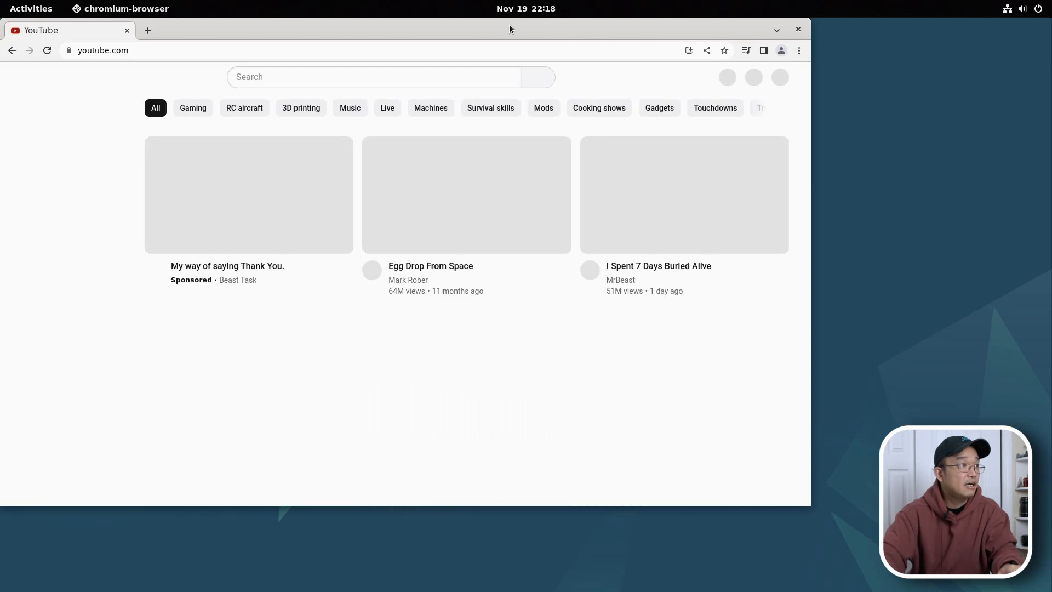
mouse_move(341, 73)
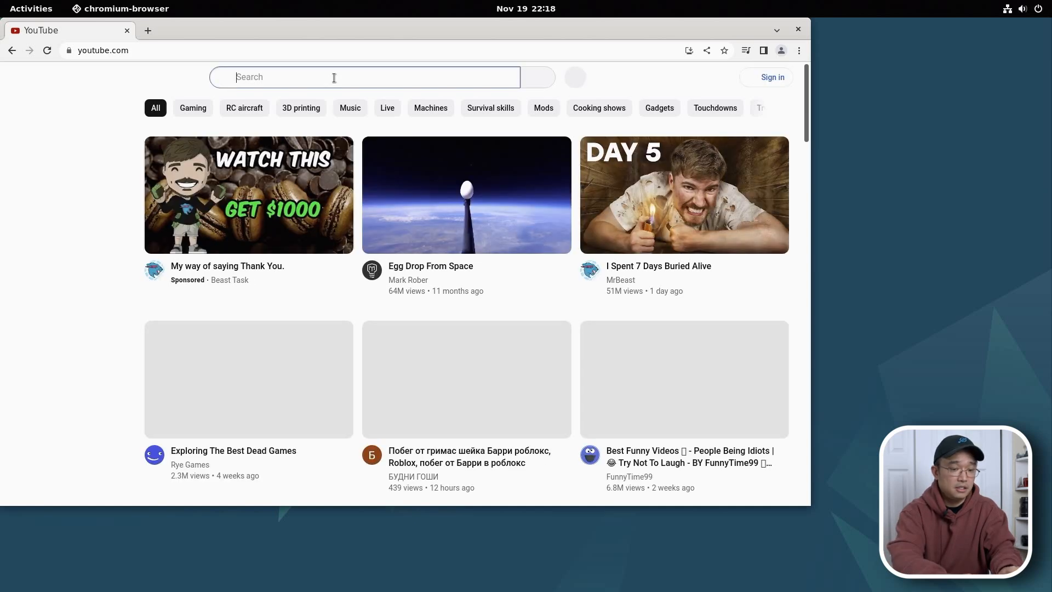
text(novaspirit)
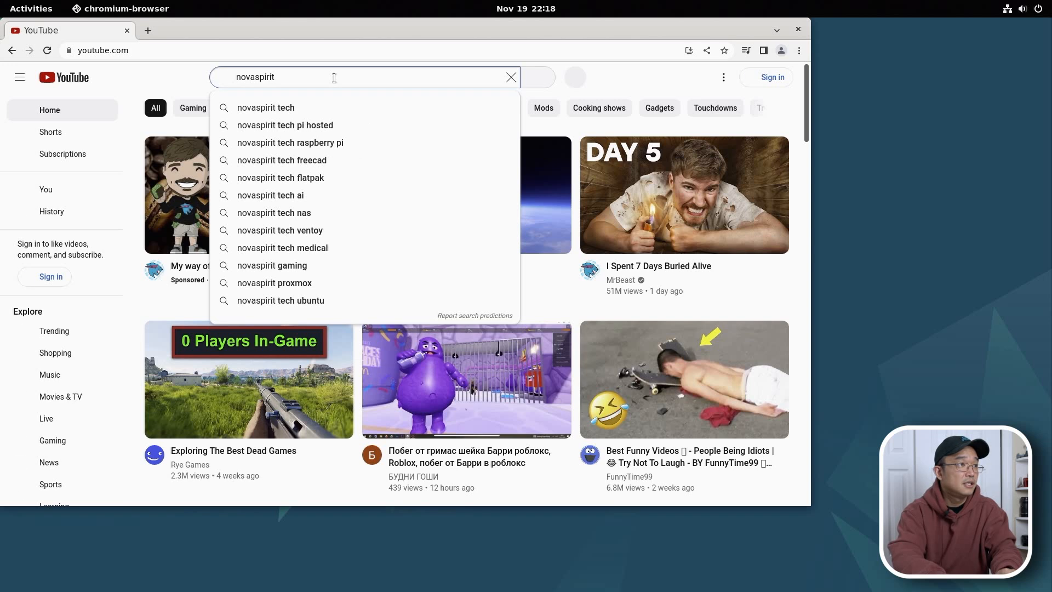
click(266, 108)
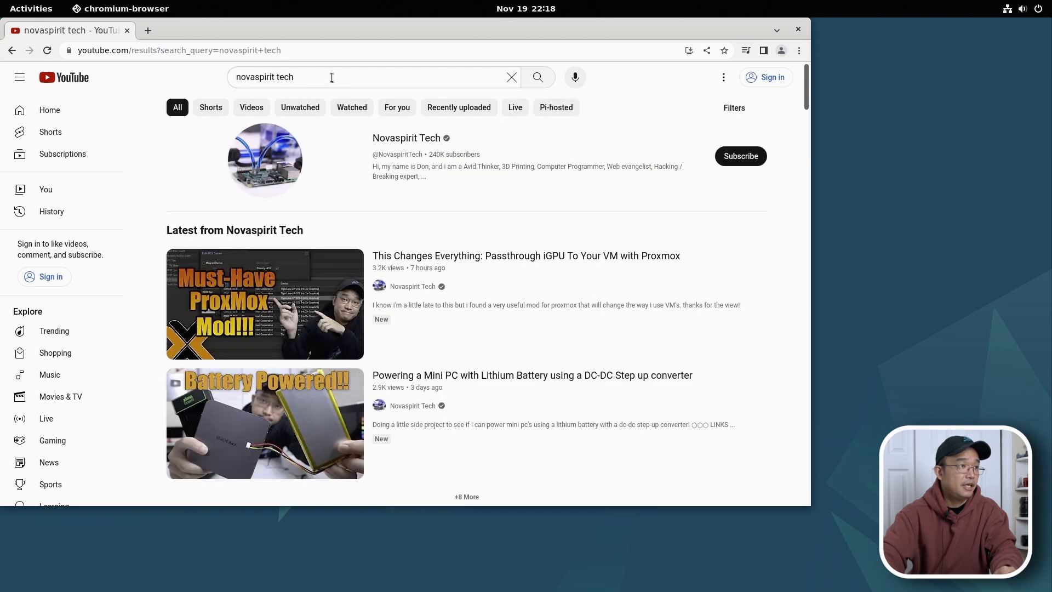
mouse_move(317, 272)
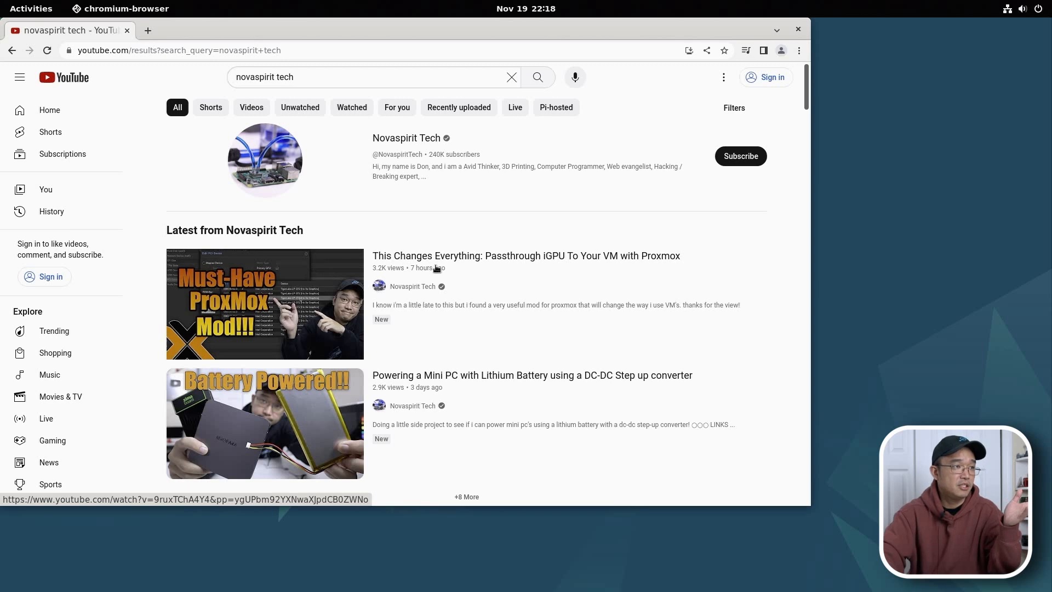
Step: Open 'This Changes Everything: Passthrough iGPU To Your VM with Proxmox' and skip the ad
click(526, 256)
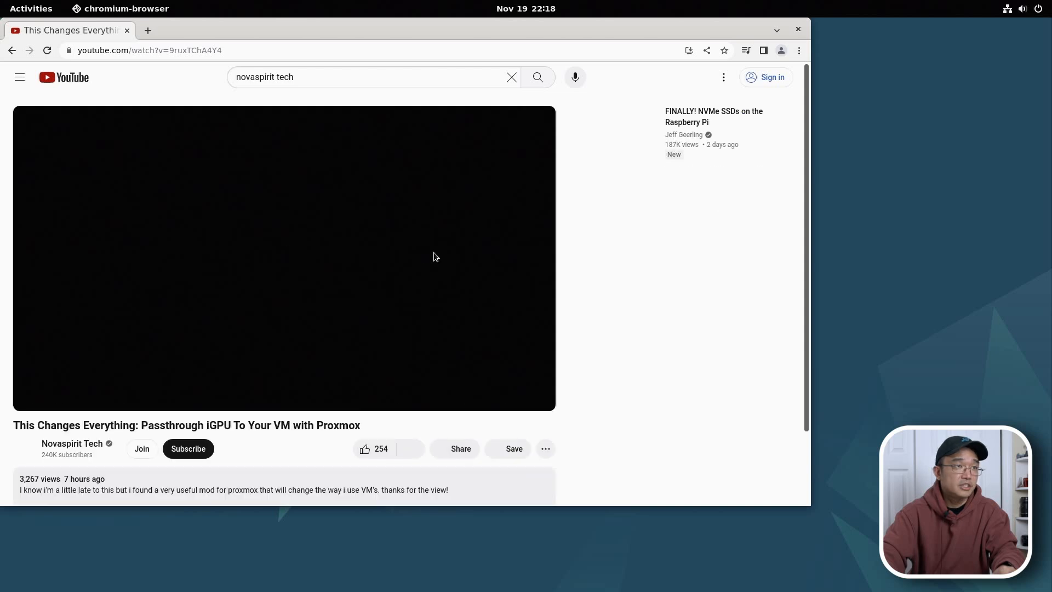
click(284, 258)
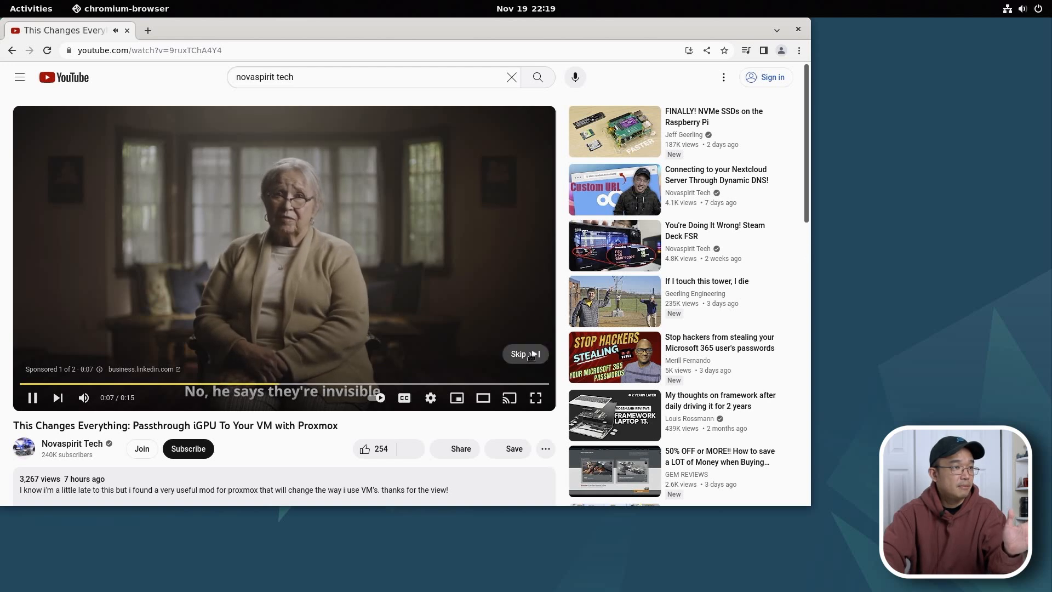
click(525, 353)
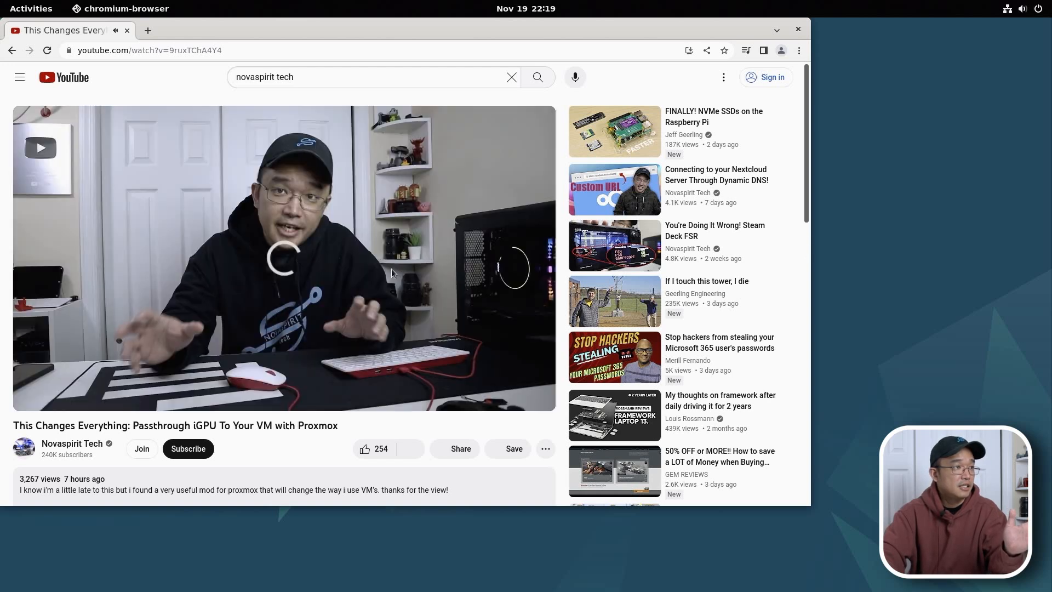
click(282, 257)
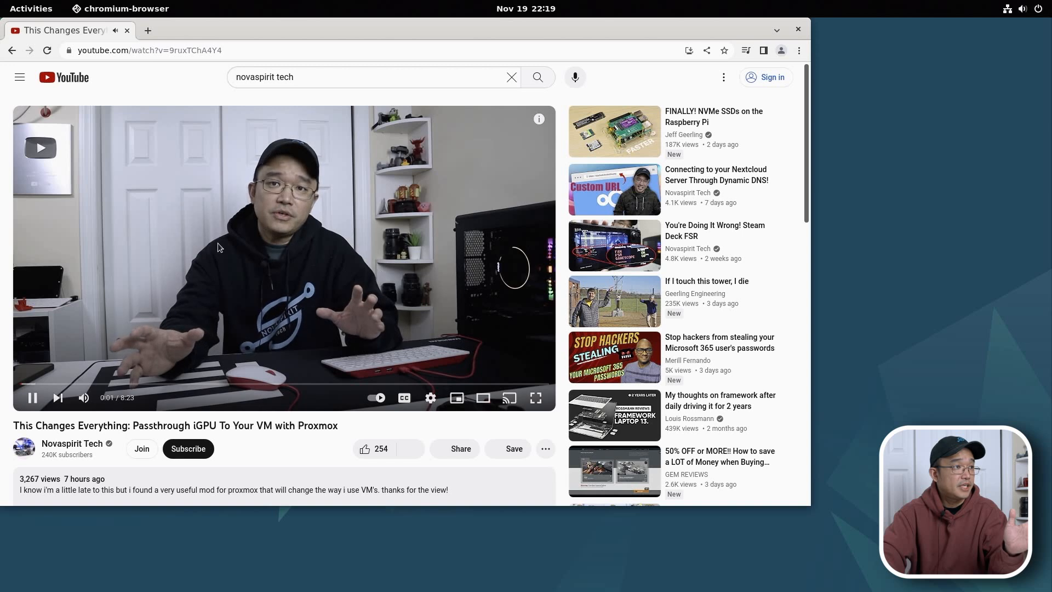
mouse_move(412, 293)
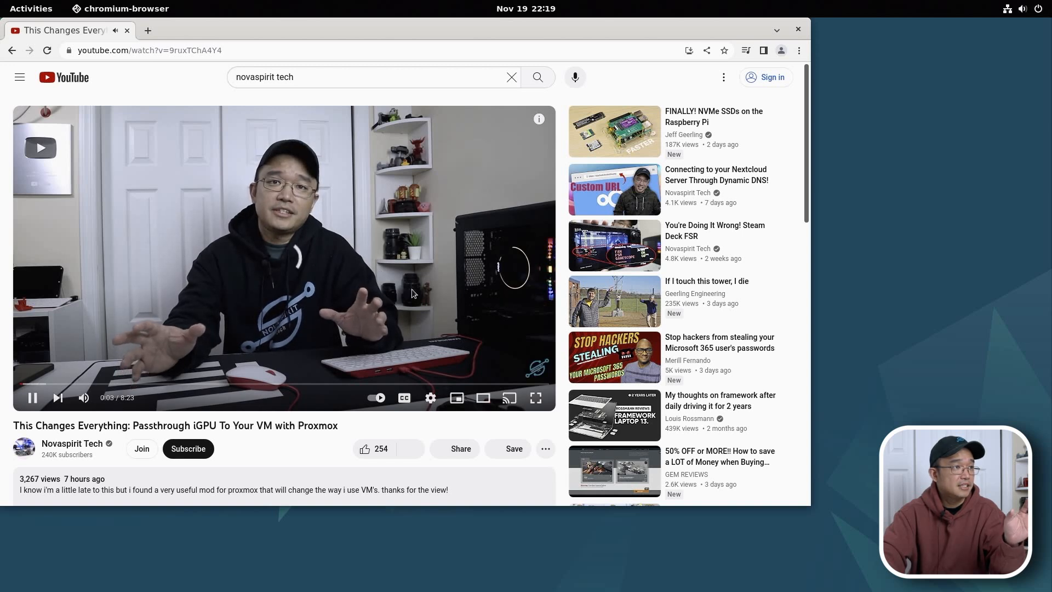
mouse_move(511, 310)
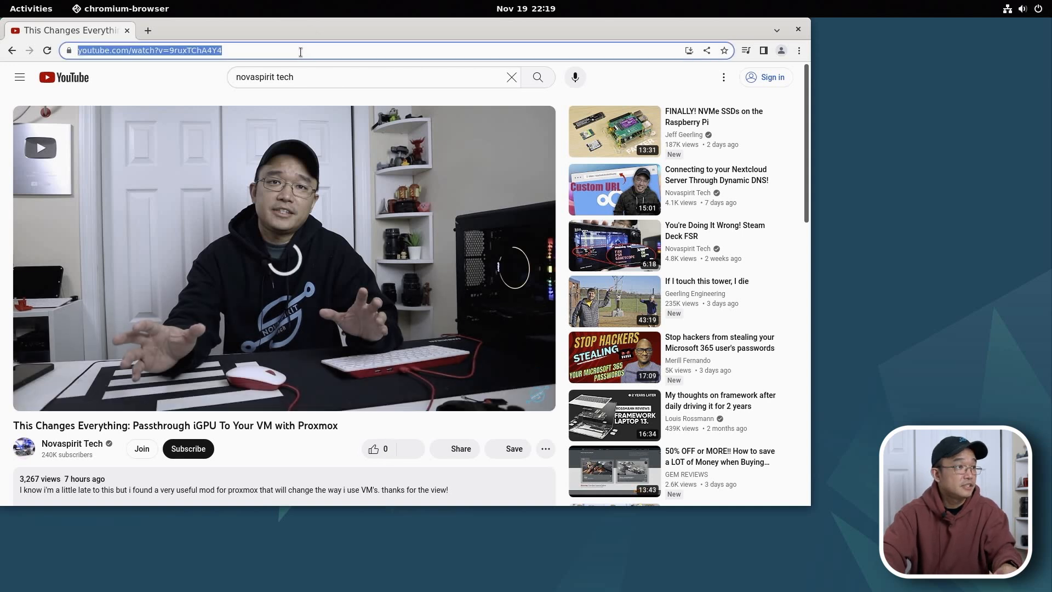
Step: Copy the video's URL and set the playback quality to 360p
right_click(149, 50)
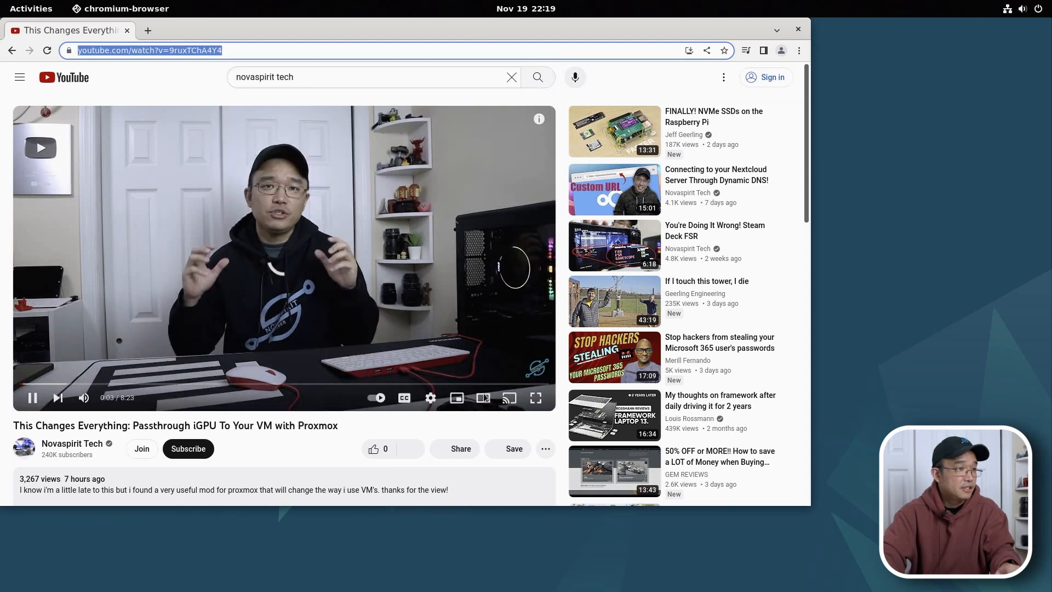
mouse_move(430, 398)
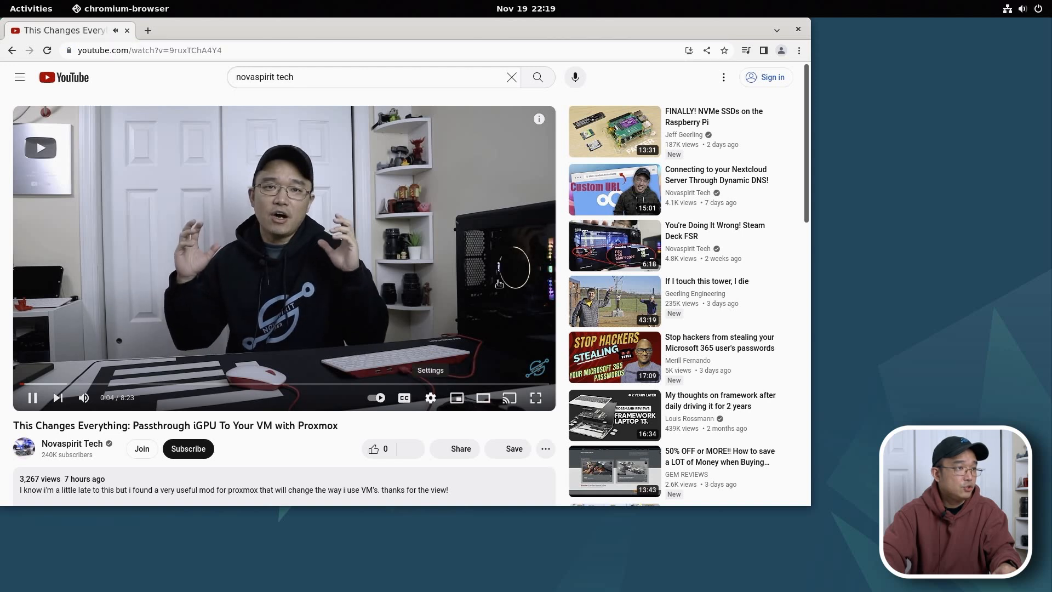
click(429, 397)
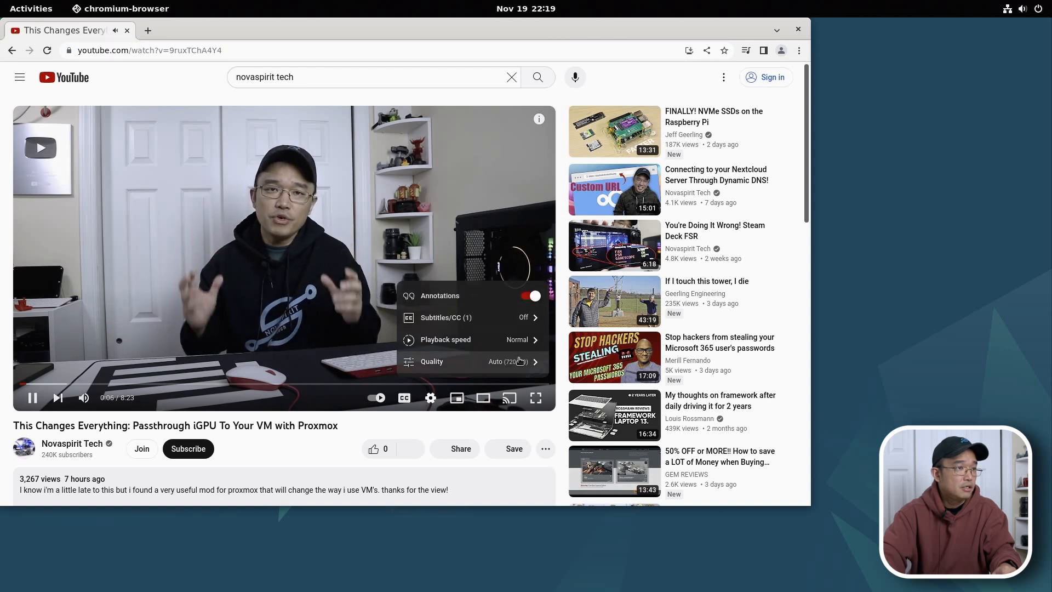
click(431, 361)
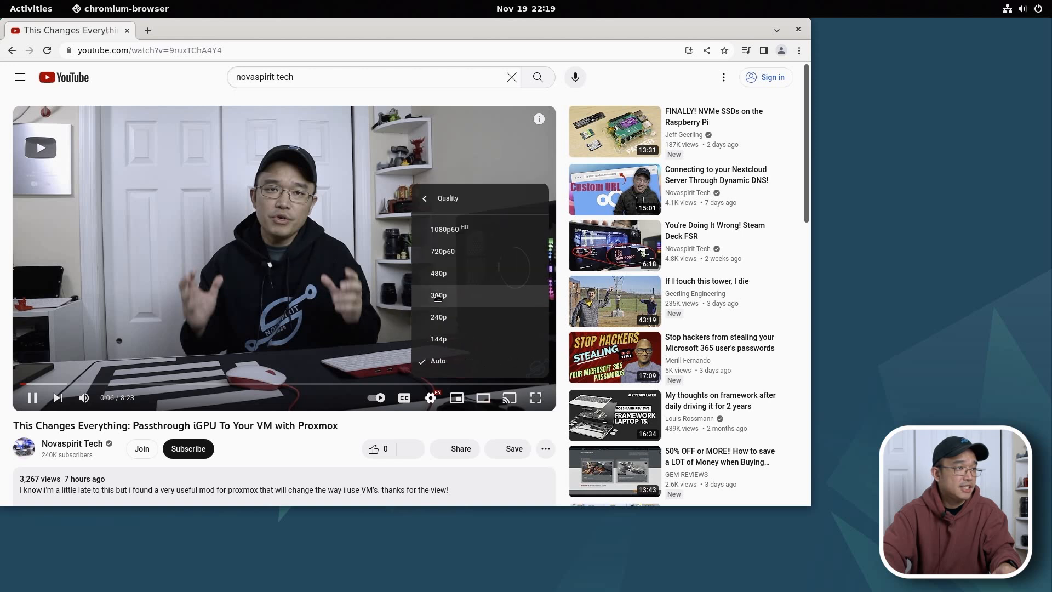
click(438, 295)
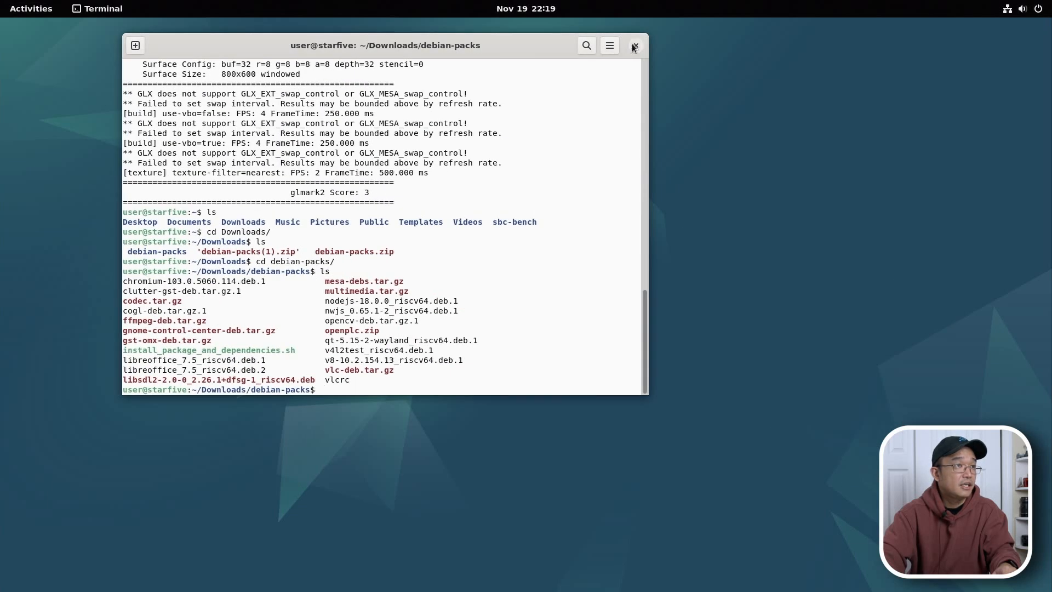
Step: Close the Terminal window
click(634, 45)
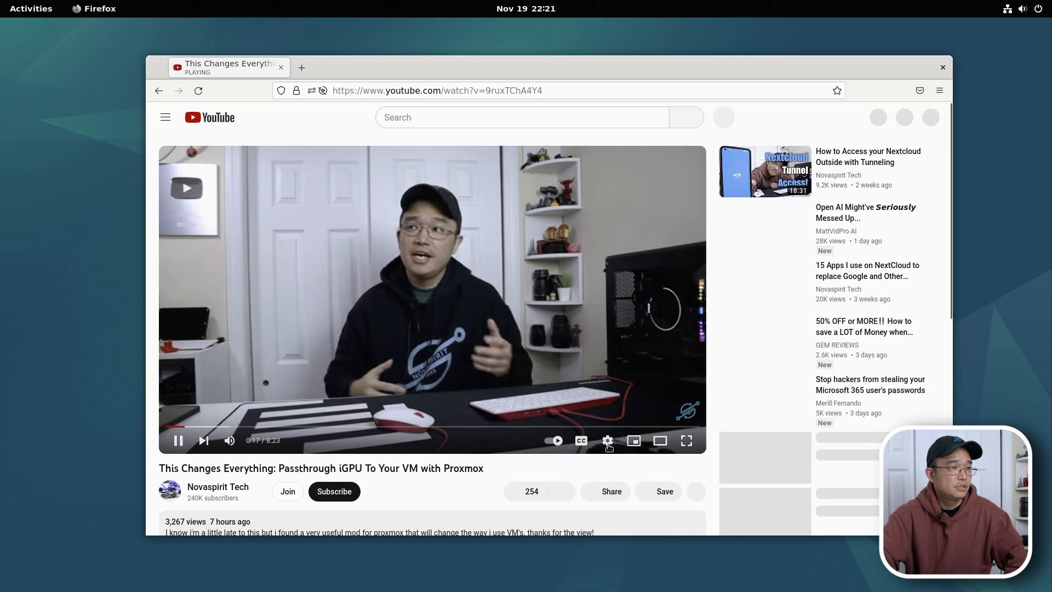
mouse_move(607, 440)
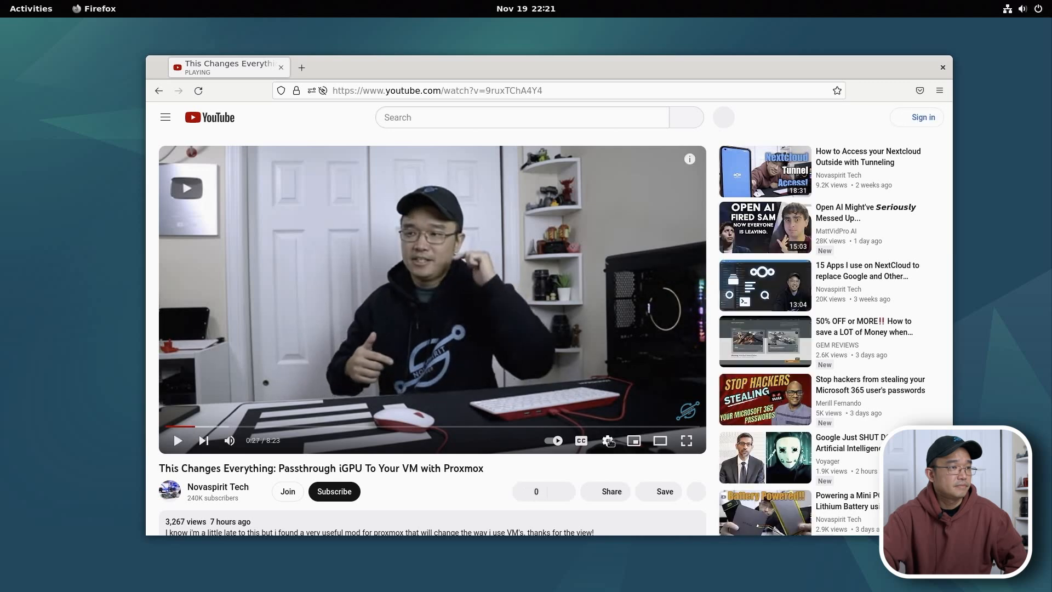
mouse_move(607, 440)
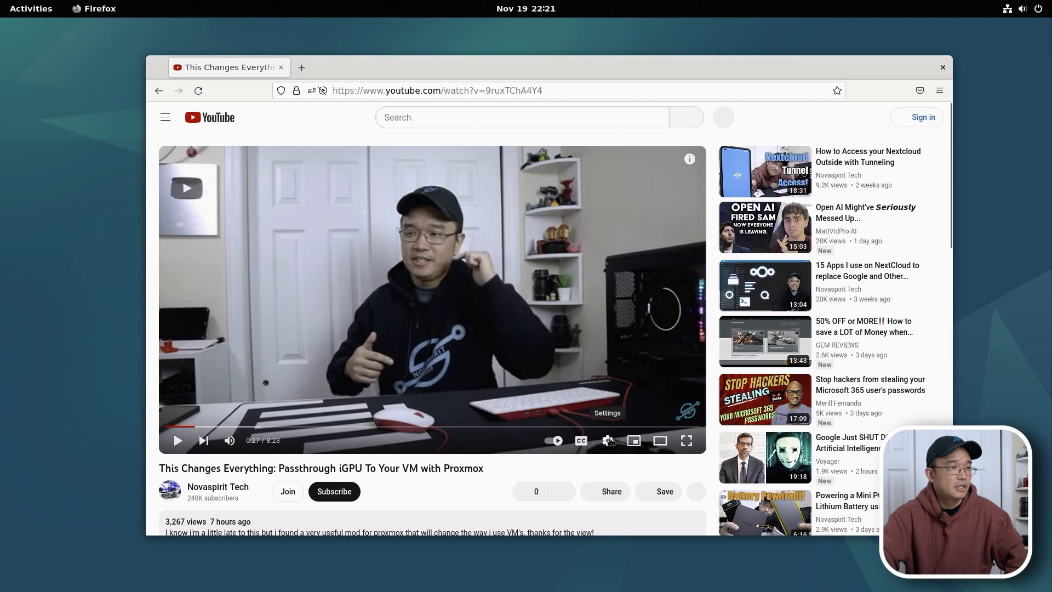
Step: Play the Proxmox video at youtube.com/watch?v=9ruxTChA4Y4 in Firefox
click(607, 440)
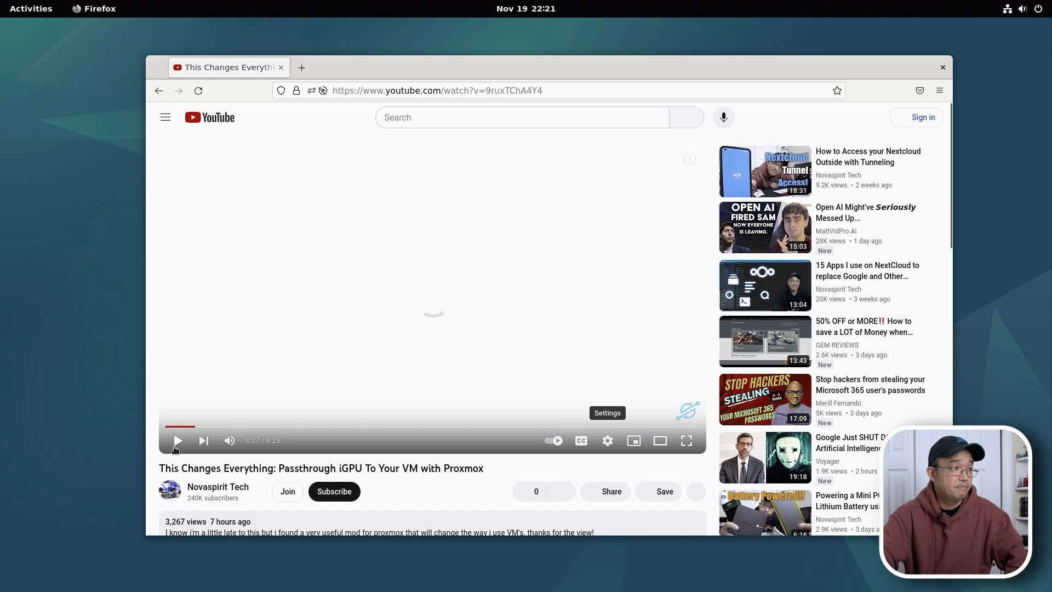
Step: Resume the Proxmox YouTube video in Firefox so it plays past 0:48
click(178, 440)
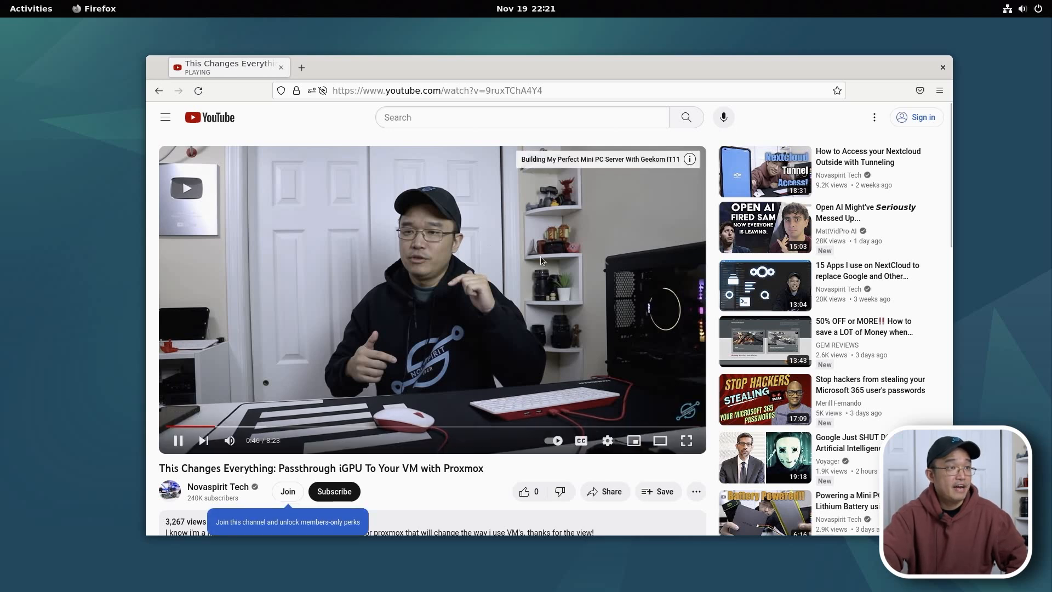
mouse_move(487, 362)
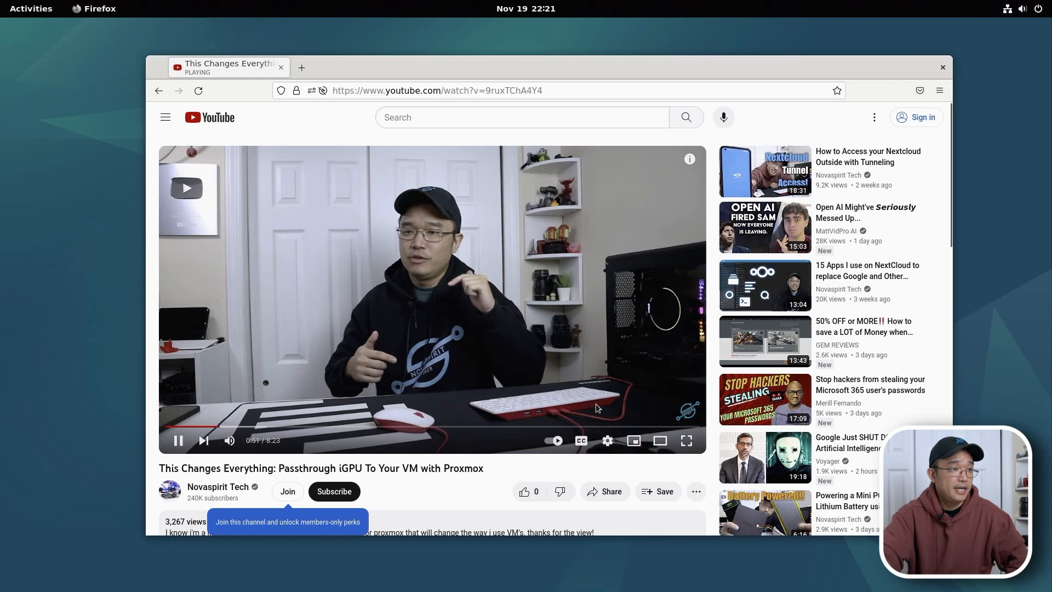
mouse_move(430, 305)
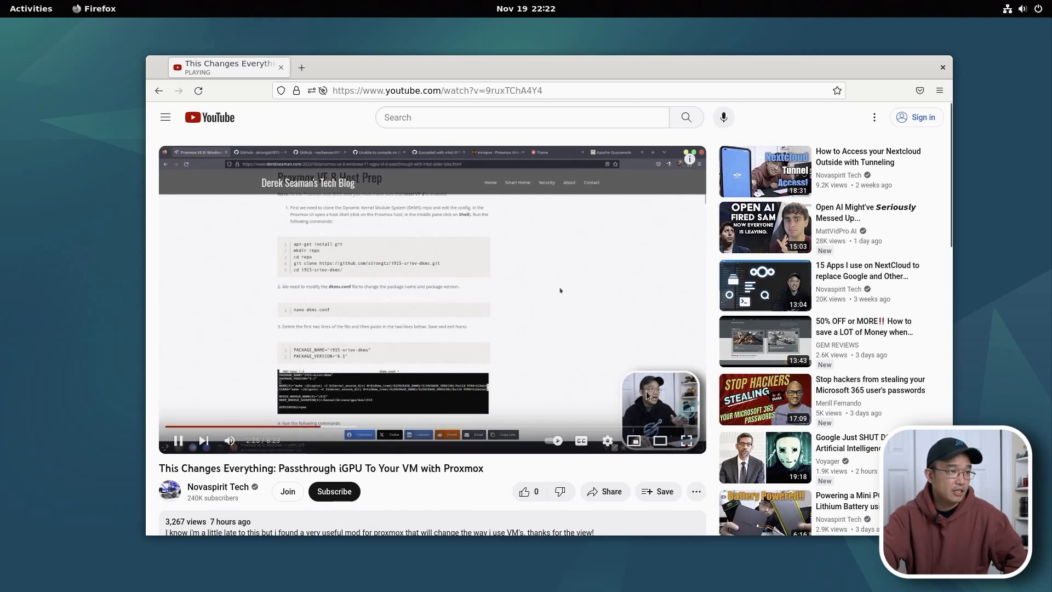
mouse_move(459, 321)
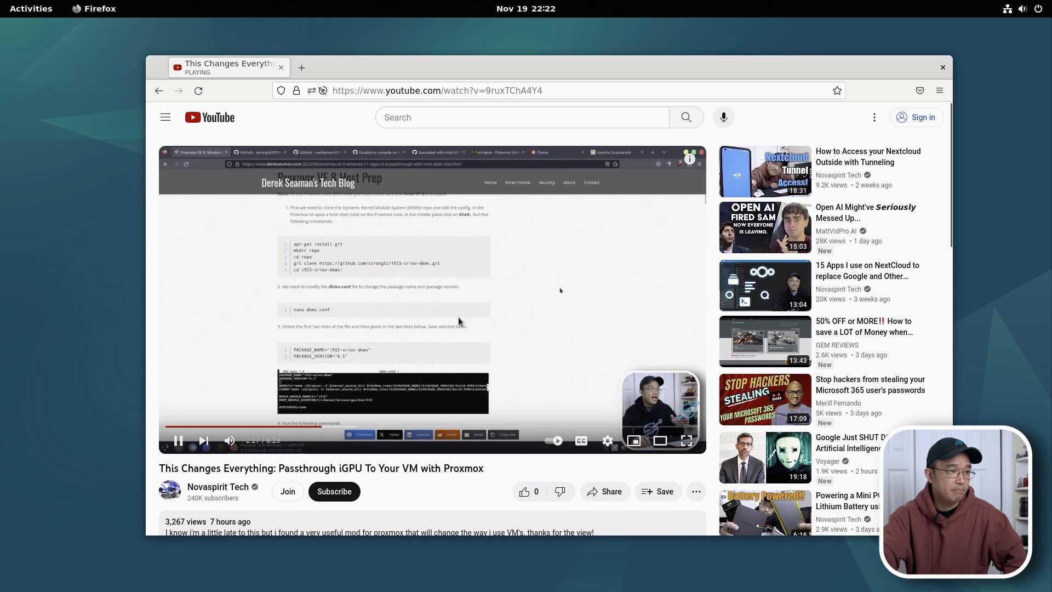